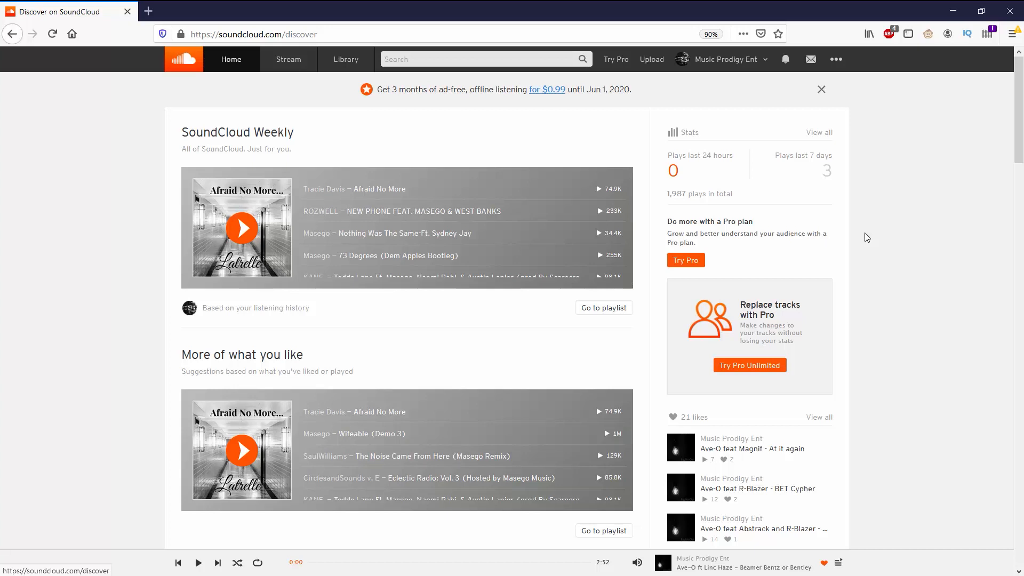
{"action": "mouse_move", "coordinate": [882, 270]}
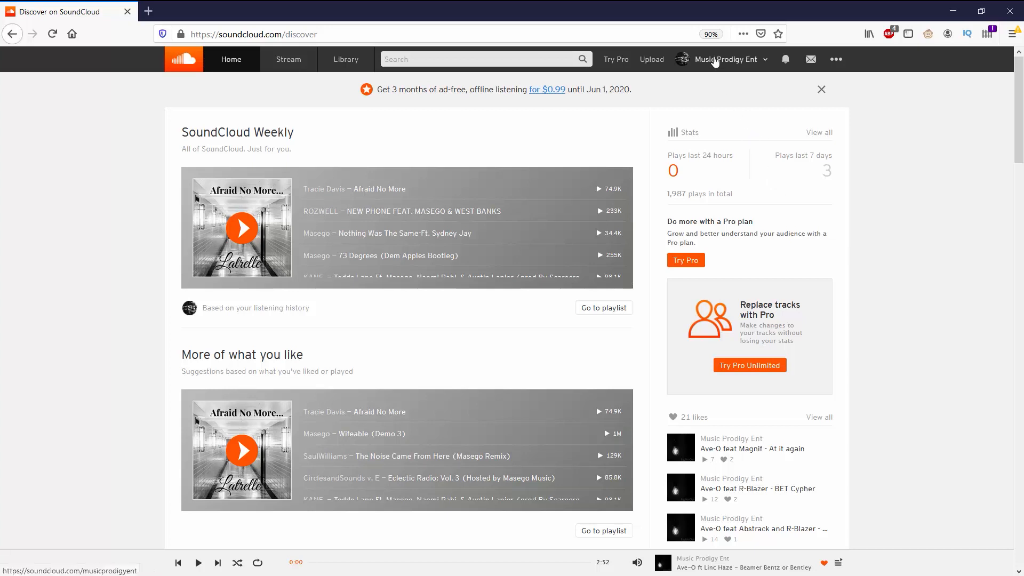
Reach the Music Prodigy Ent profile and reveal more actions for 'Beamer Bentz or Bentley'
{"action": "left_click", "coordinate": [721, 58]}
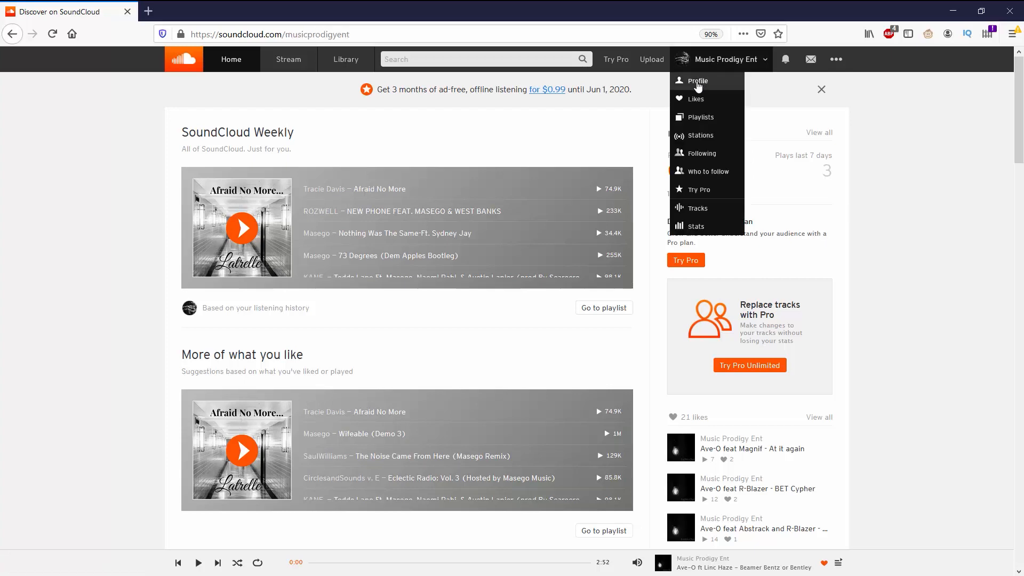
{"action": "left_click", "coordinate": [698, 80]}
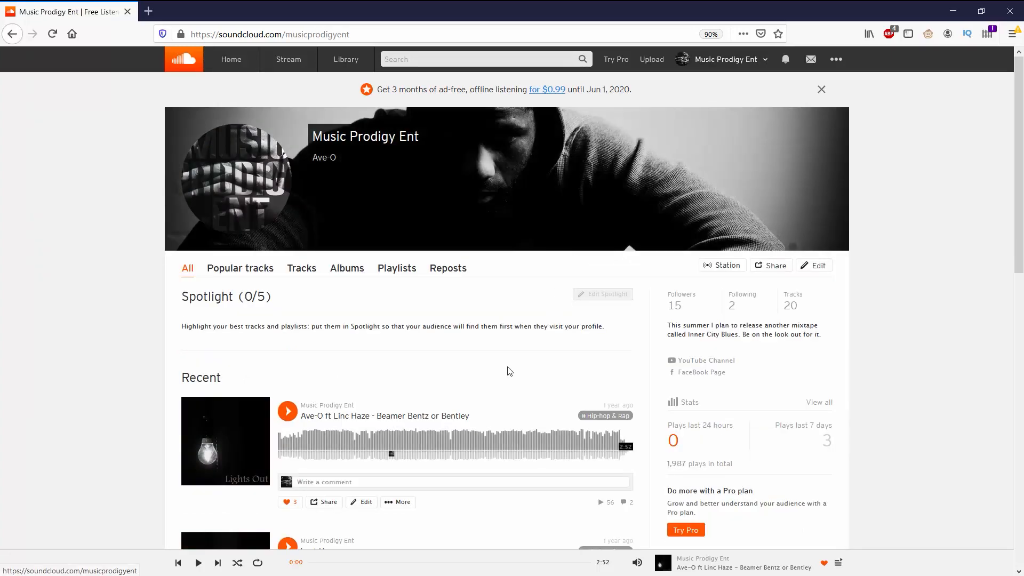
{"action": "mouse_move", "coordinate": [242, 287]}
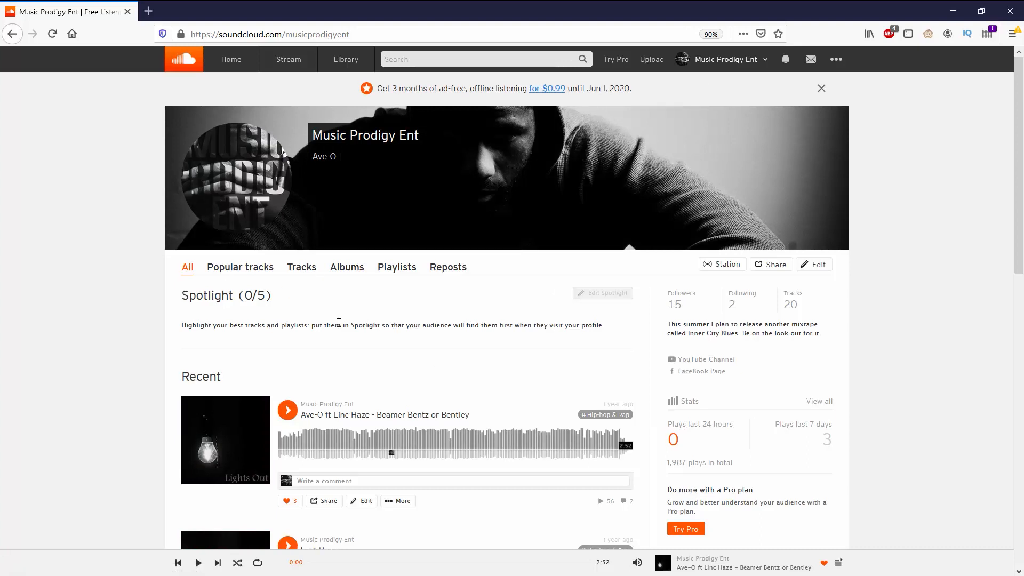
{"action": "scroll", "scroll_direction": "down", "scroll_amount": 3}
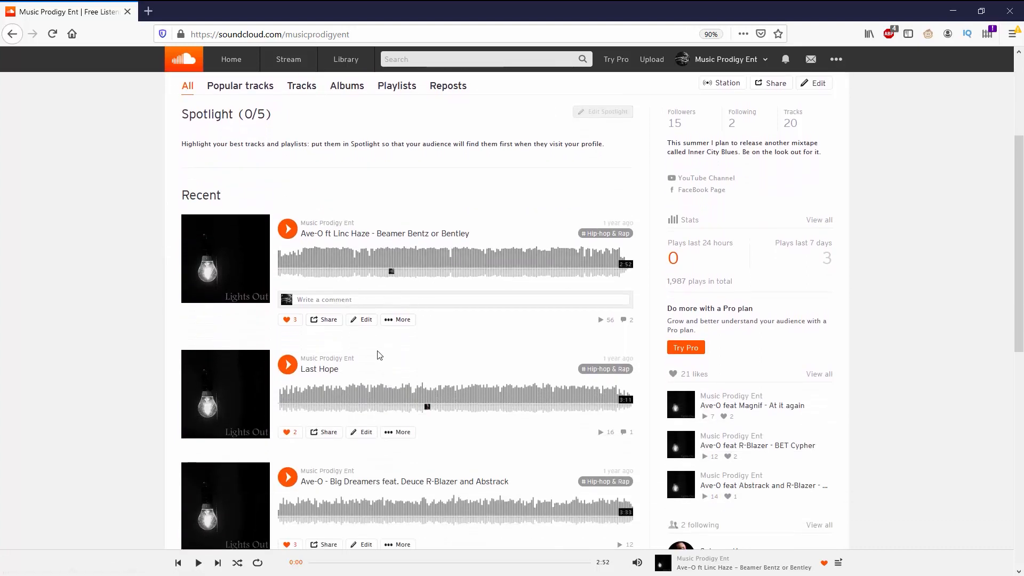
{"action": "mouse_move", "coordinate": [364, 324]}
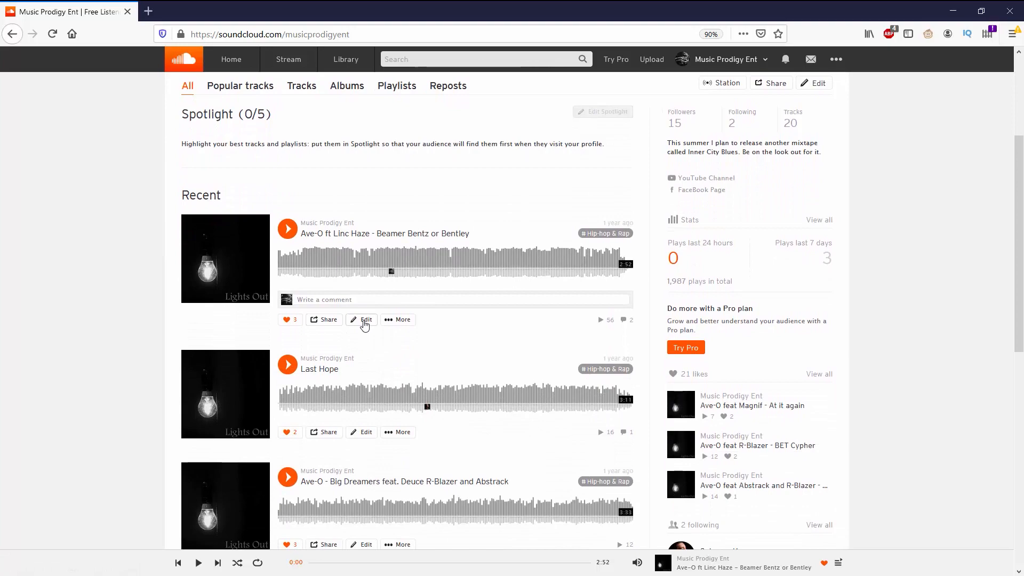
{"action": "mouse_move", "coordinate": [403, 319]}
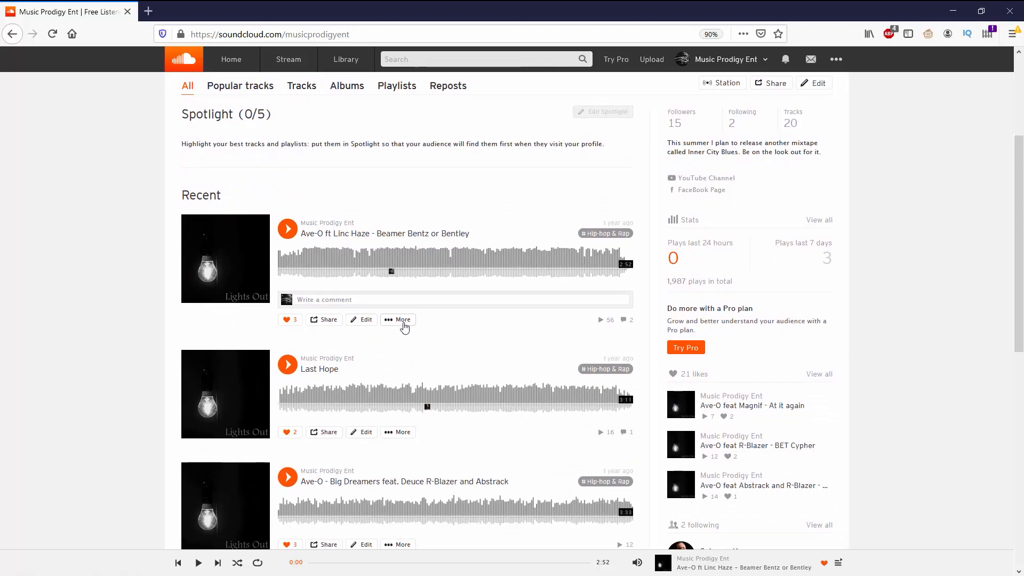
{"action": "left_click", "coordinate": [397, 319]}
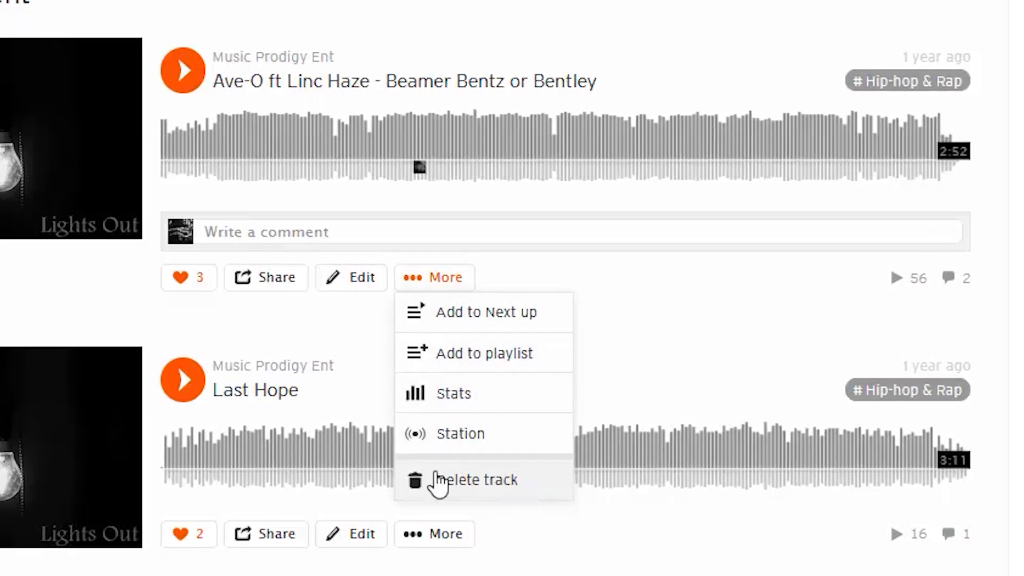
Bring up the edit form for 'Beamer Bentz or Bentley' showing title, genre, tags and description
{"action": "left_click", "coordinate": [351, 278]}
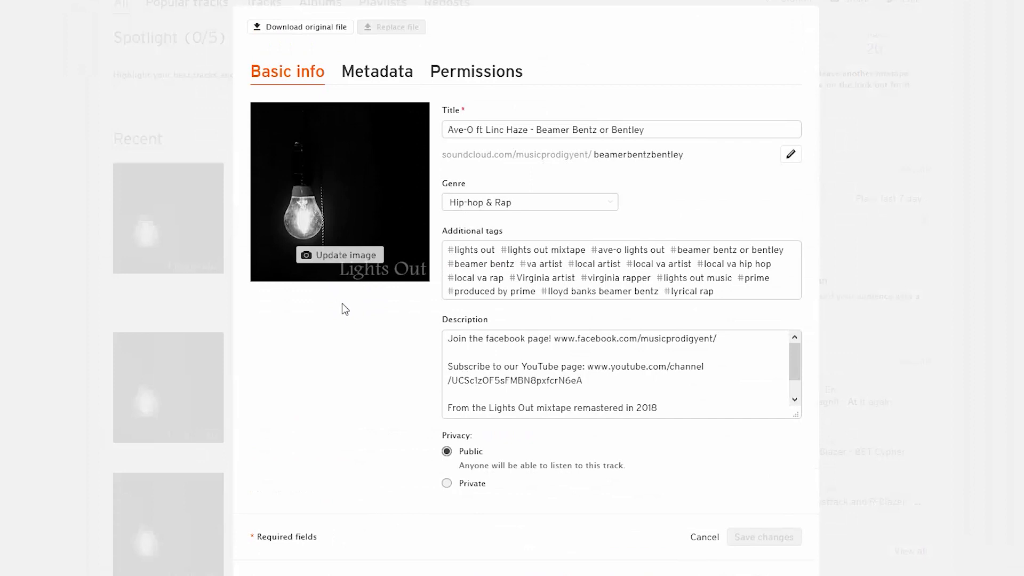
{"action": "mouse_move", "coordinate": [402, 86]}
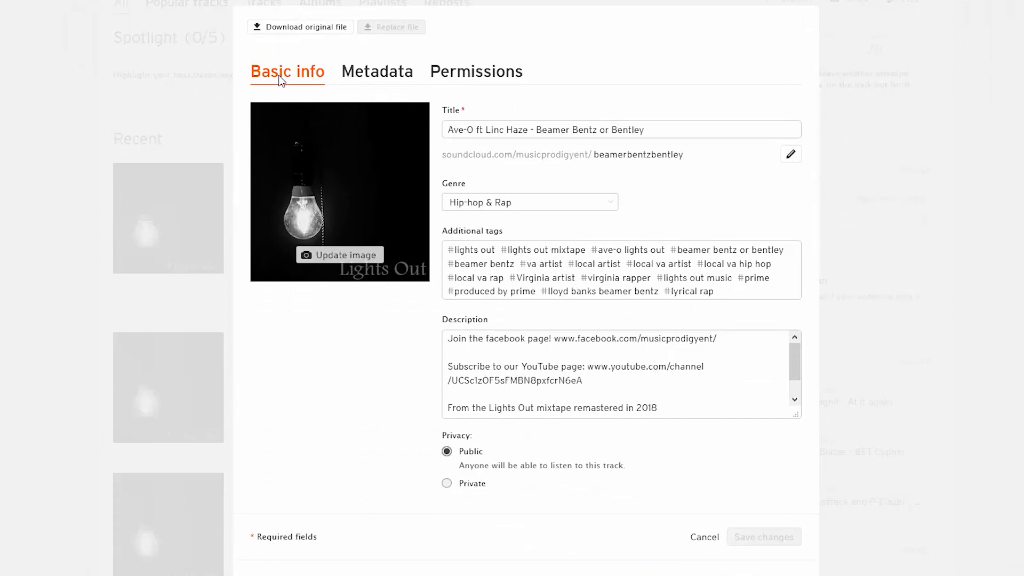
{"action": "mouse_move", "coordinate": [291, 42]}
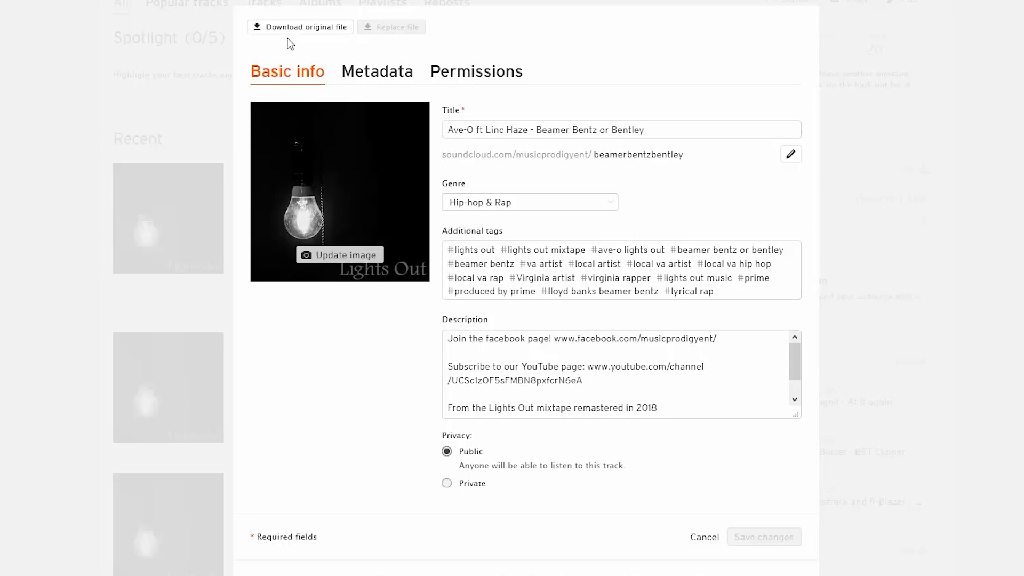
{"action": "mouse_move", "coordinate": [354, 44]}
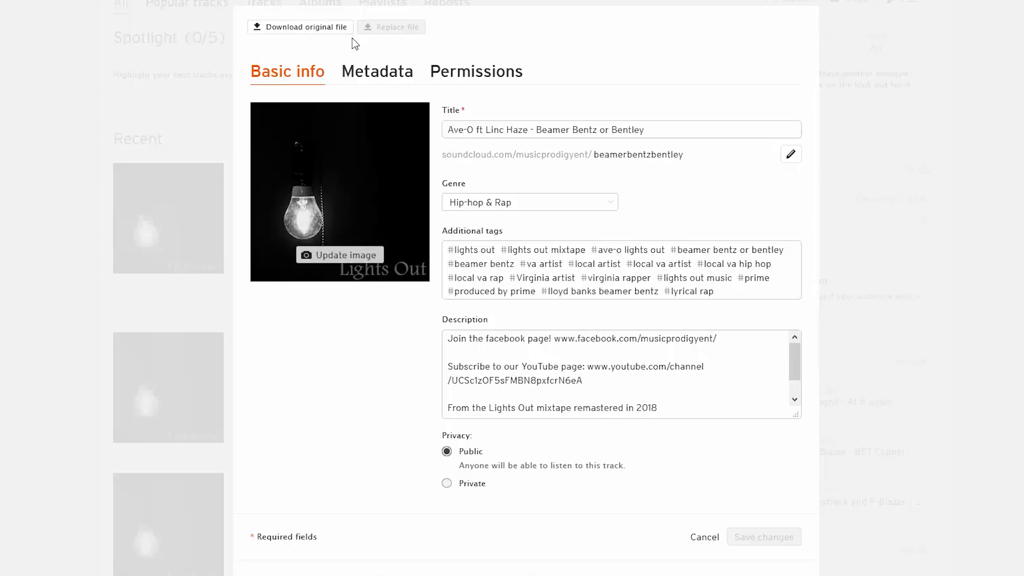
{"action": "mouse_move", "coordinate": [441, 36]}
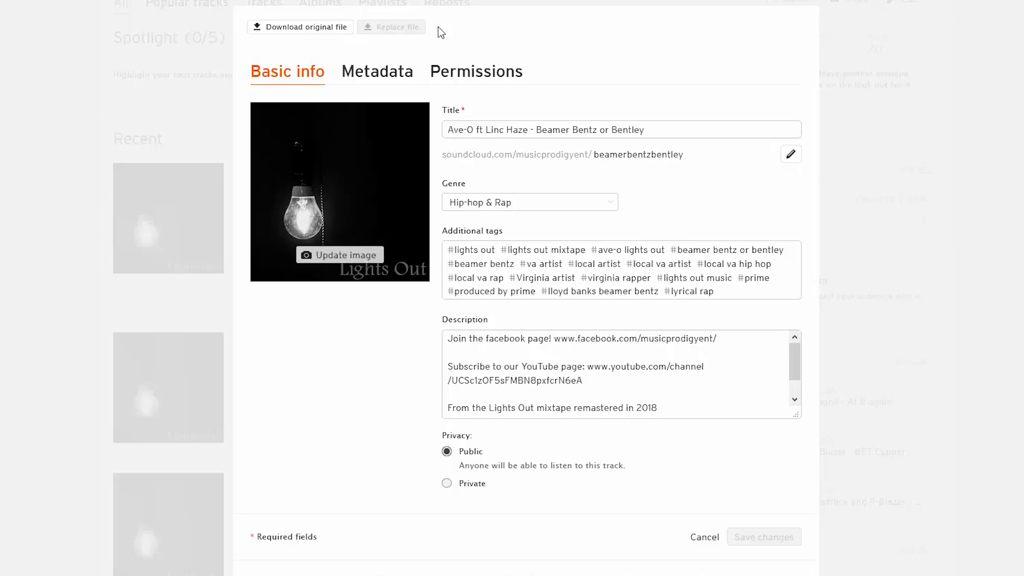
{"action": "mouse_move", "coordinate": [601, 184]}
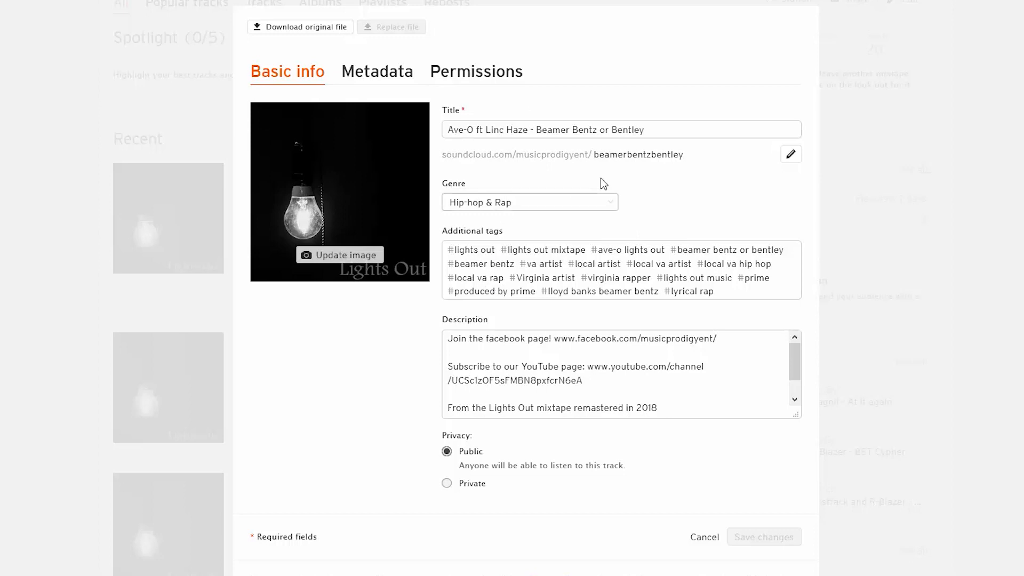
{"action": "mouse_move", "coordinate": [569, 101]}
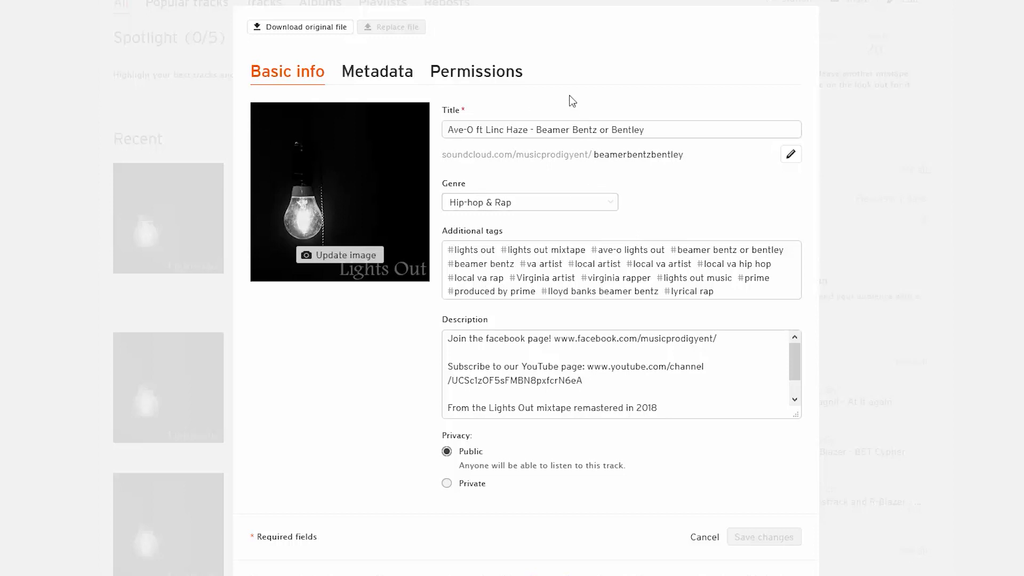
{"action": "mouse_move", "coordinate": [558, 243]}
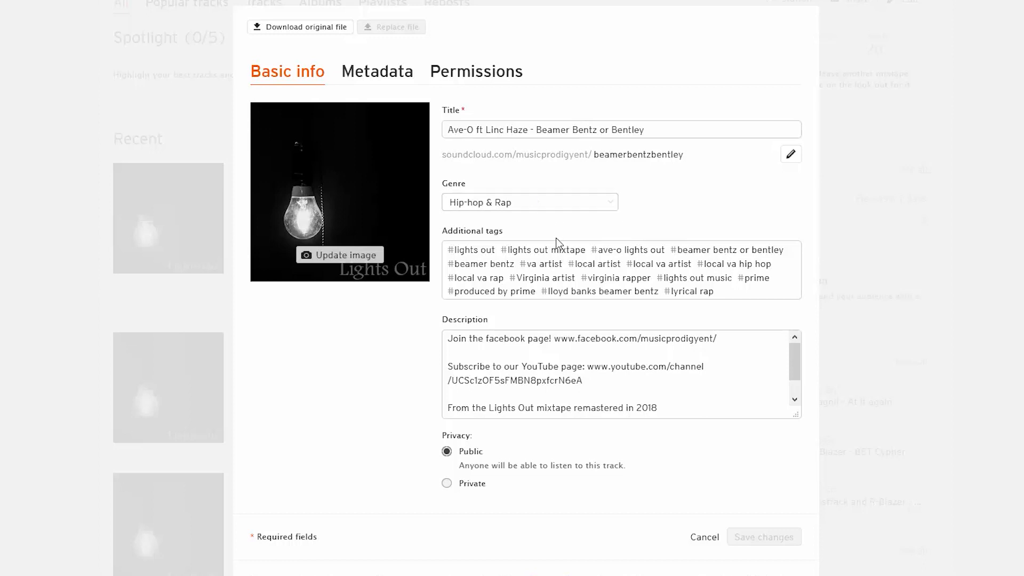
{"action": "mouse_move", "coordinate": [447, 484]}
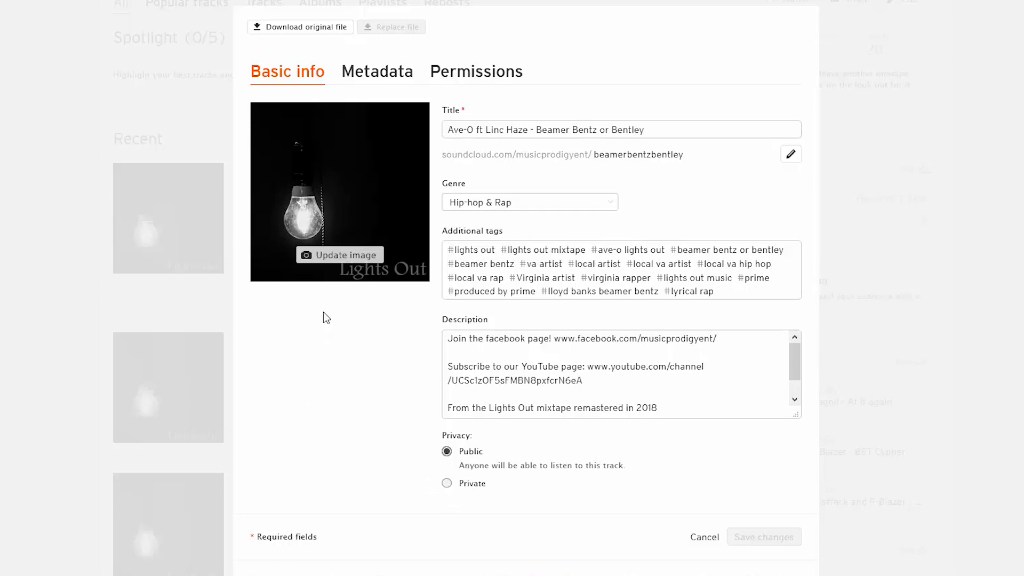
{"action": "mouse_move", "coordinate": [346, 255]}
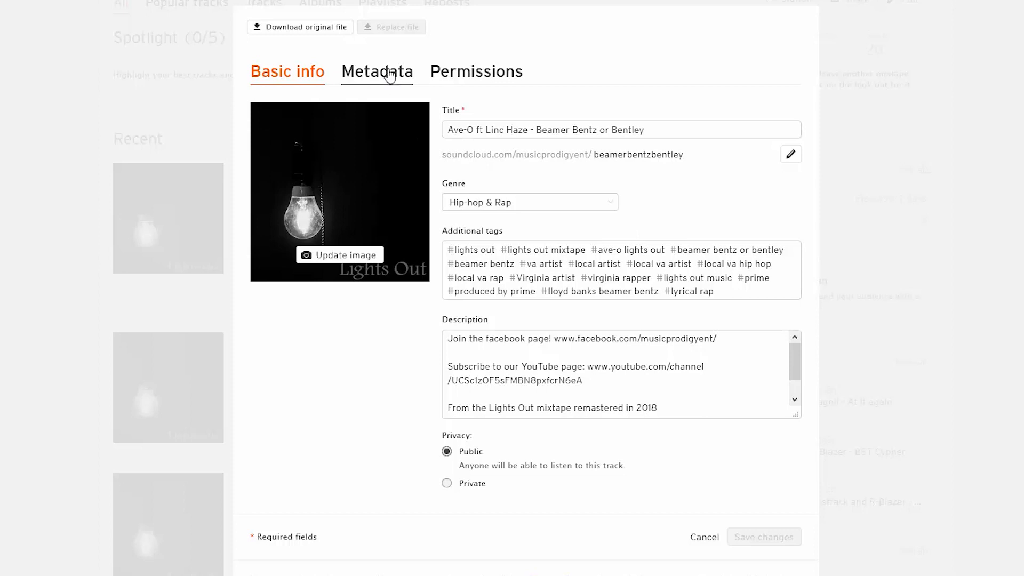
{"action": "left_click", "coordinate": [376, 72]}
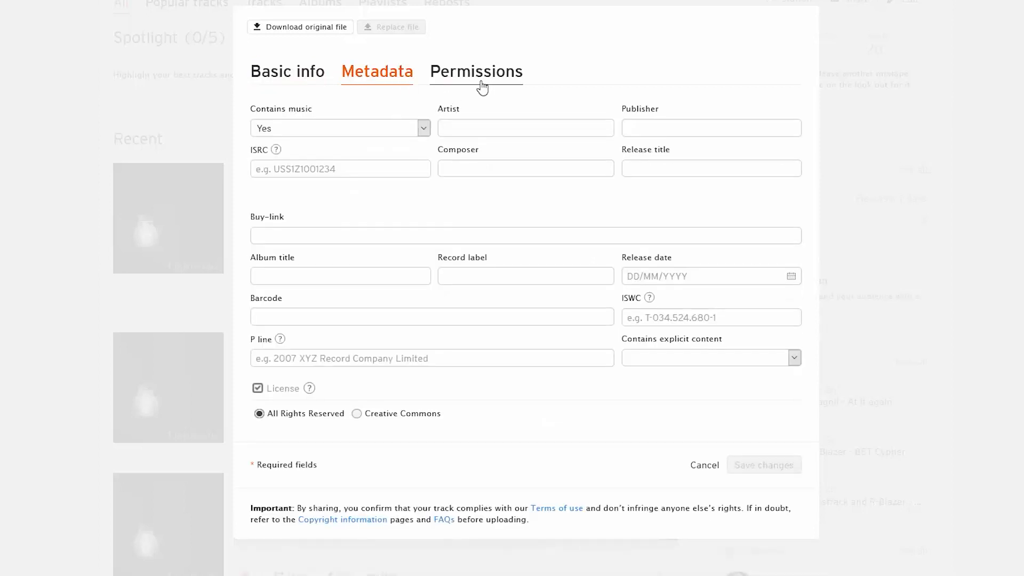
{"action": "left_click", "coordinate": [423, 127]}
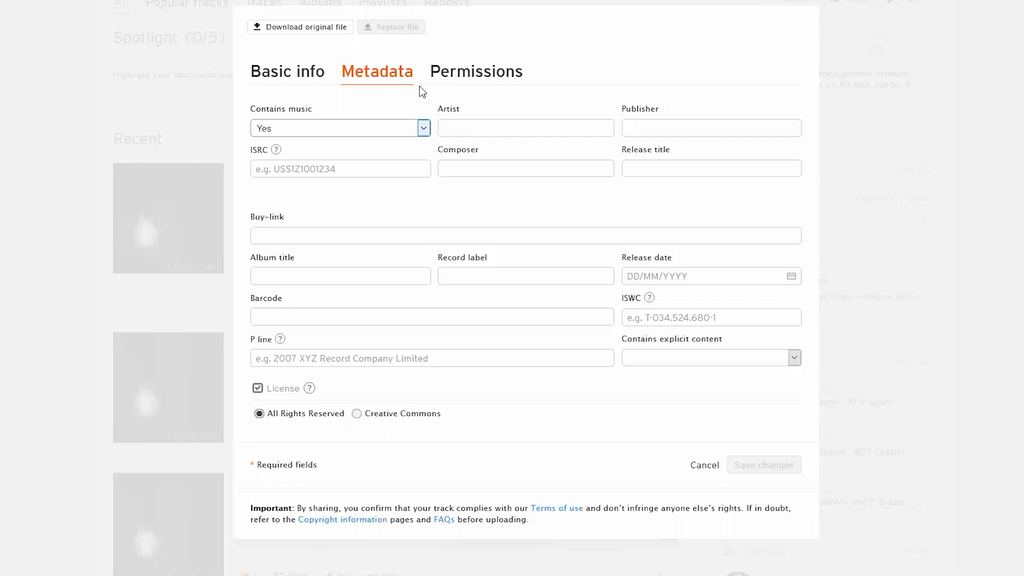
{"action": "mouse_move", "coordinate": [376, 233]}
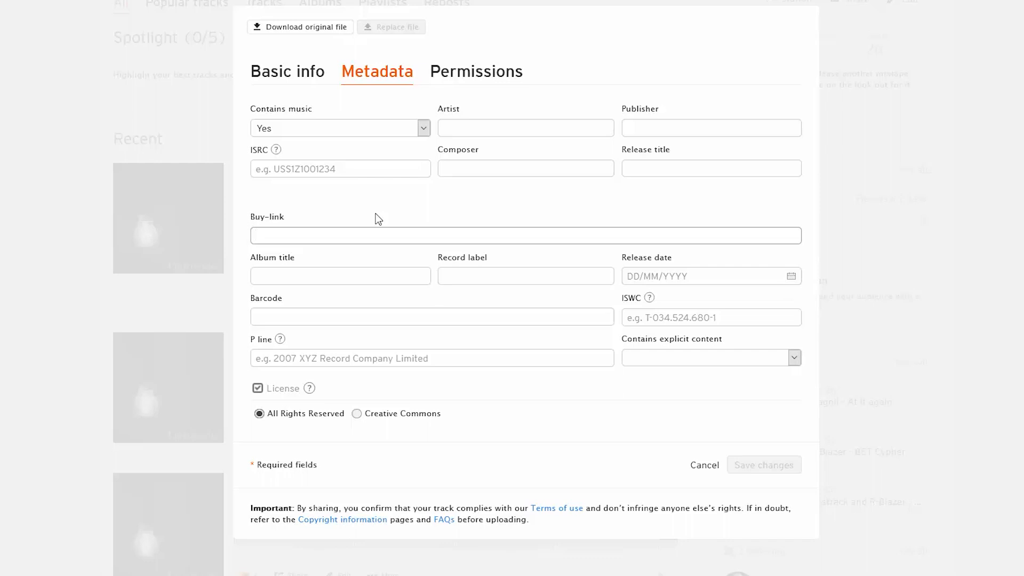
{"action": "mouse_move", "coordinate": [389, 227]}
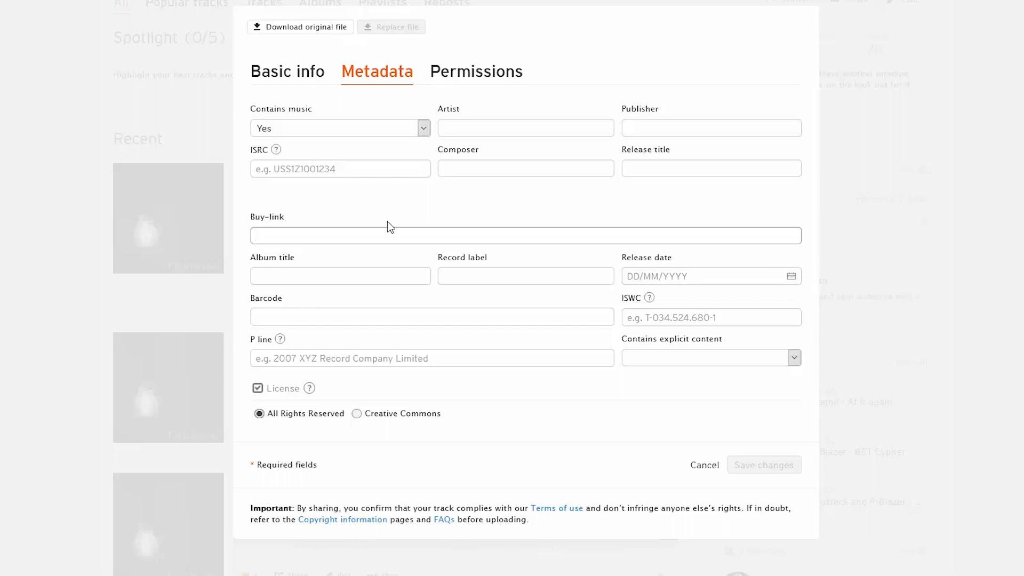
{"action": "left_click", "coordinate": [457, 236]}
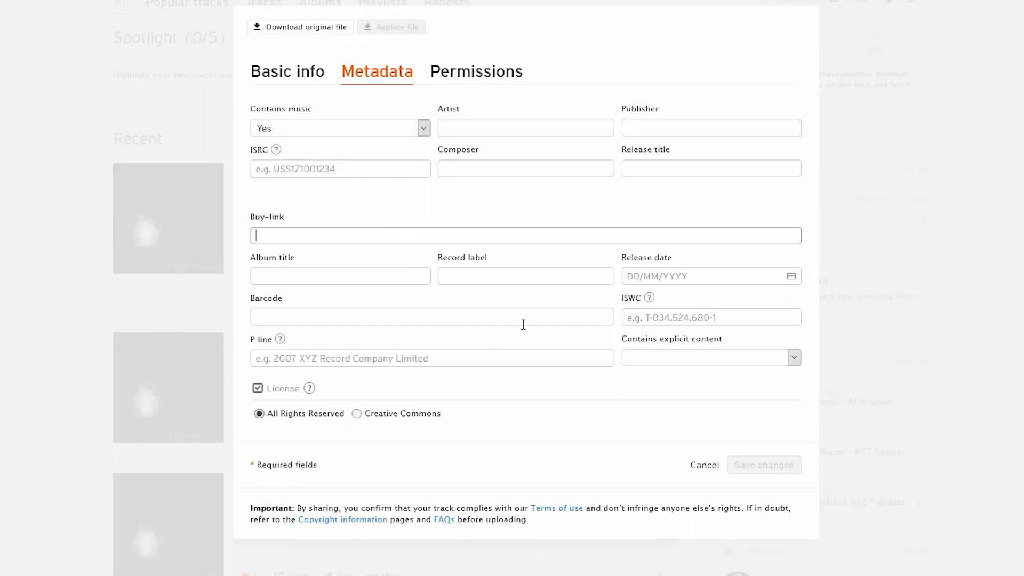
{"action": "left_click", "coordinate": [793, 358]}
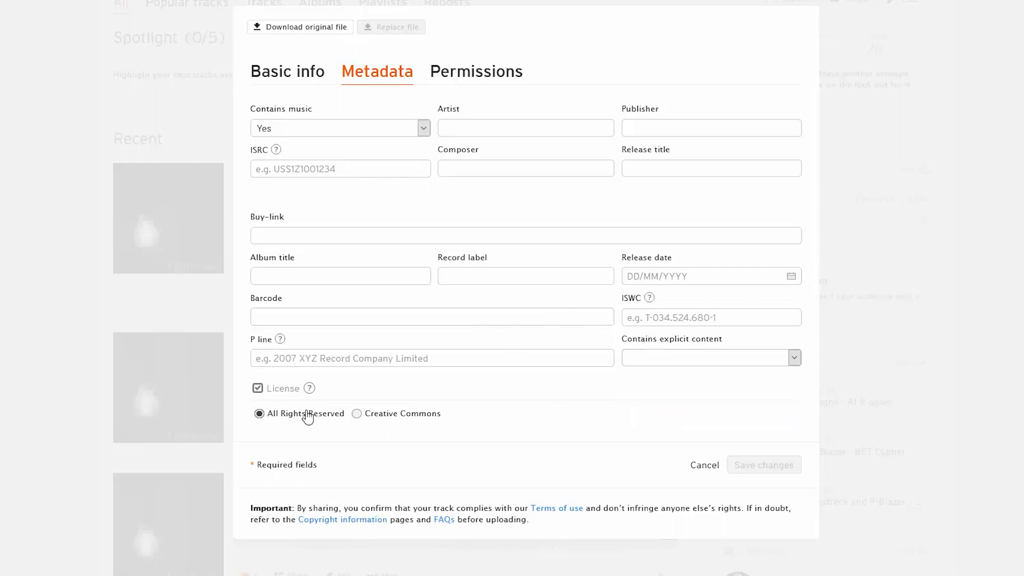
{"action": "mouse_move", "coordinate": [369, 422]}
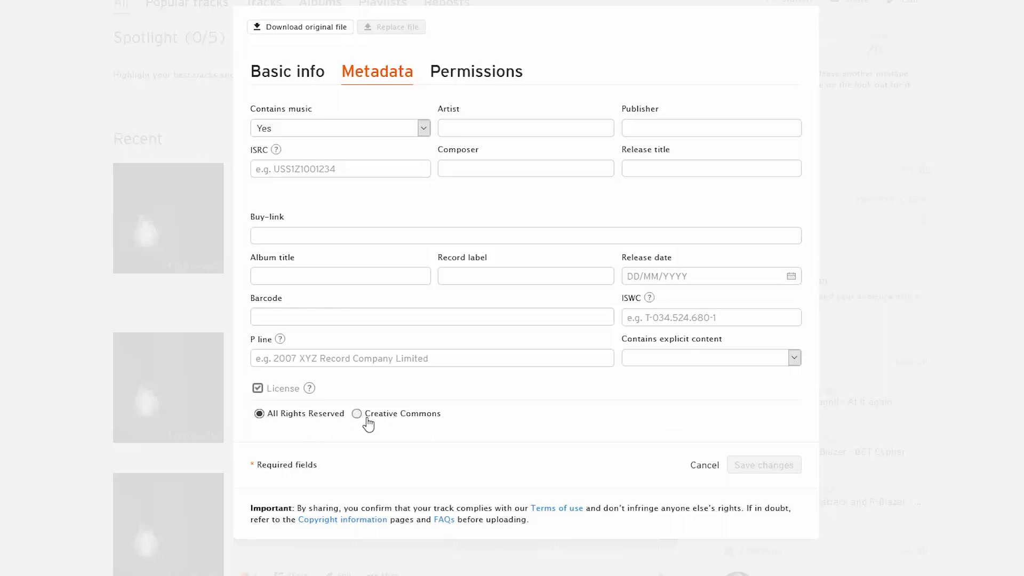
{"action": "left_click", "coordinate": [356, 414]}
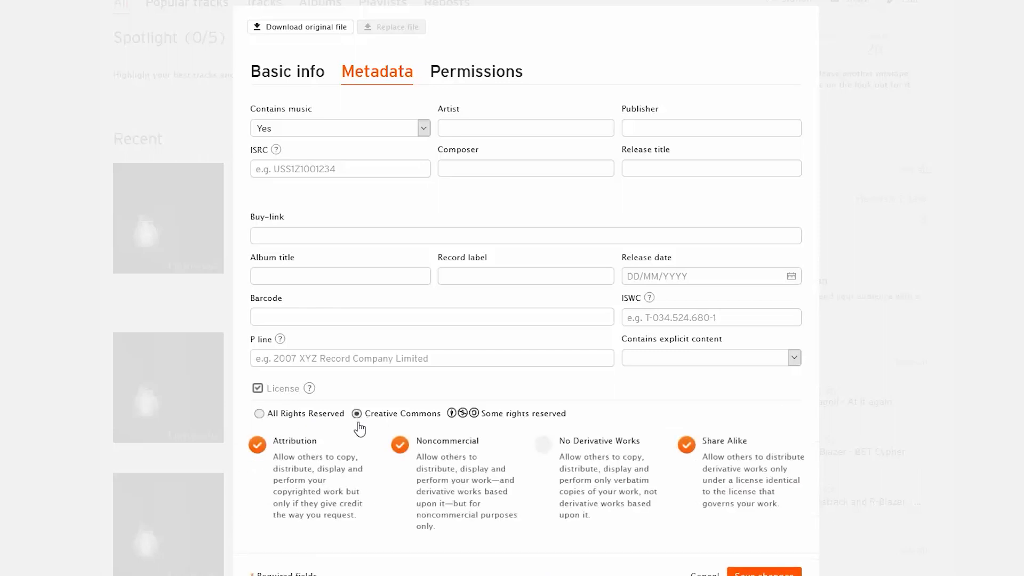
{"action": "mouse_move", "coordinate": [333, 462]}
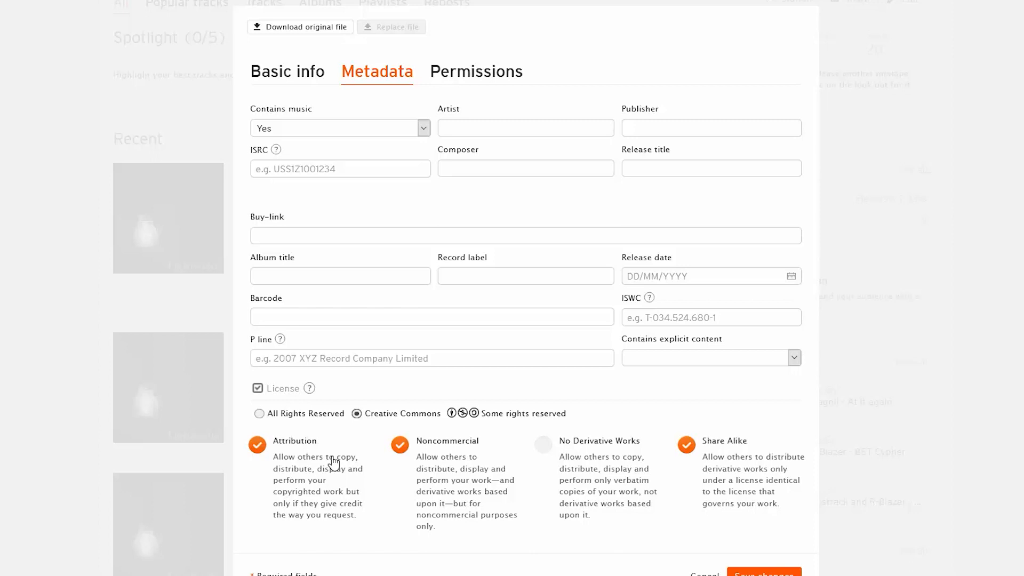
{"action": "mouse_move", "coordinate": [259, 414]}
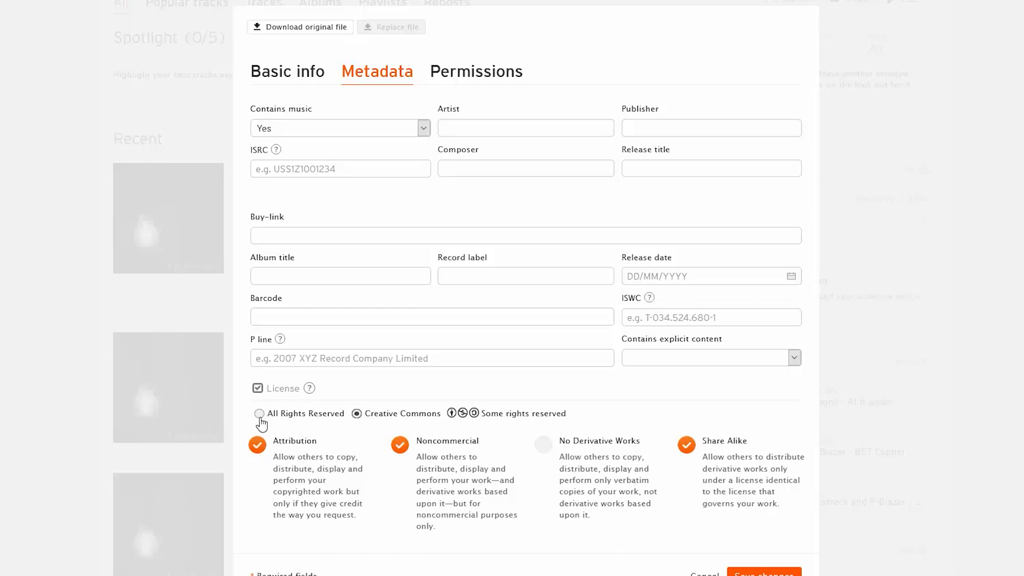
{"action": "left_click", "coordinate": [259, 414]}
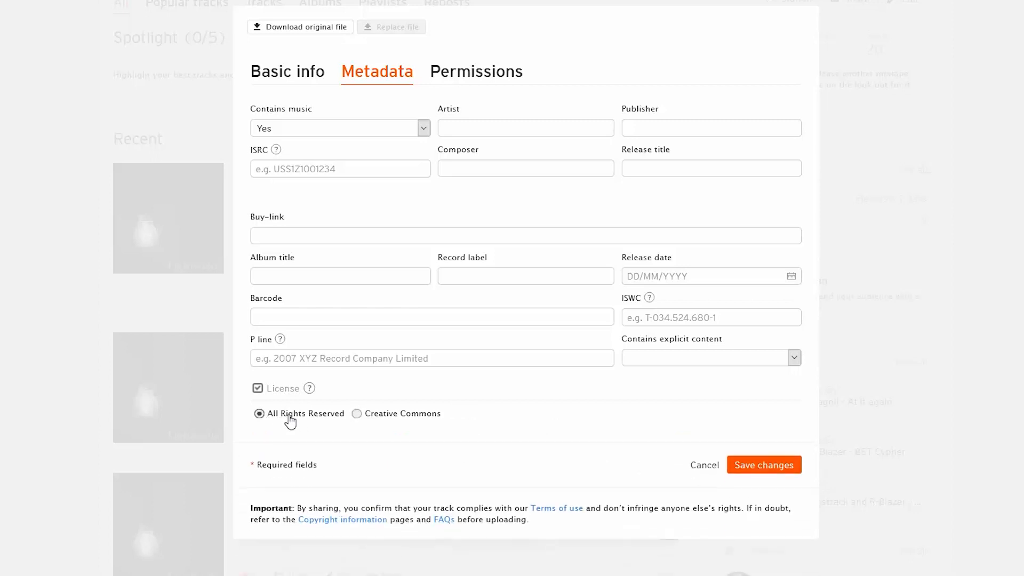
Review the track's Access permission checkboxes and save all changes
{"action": "left_click", "coordinate": [476, 72]}
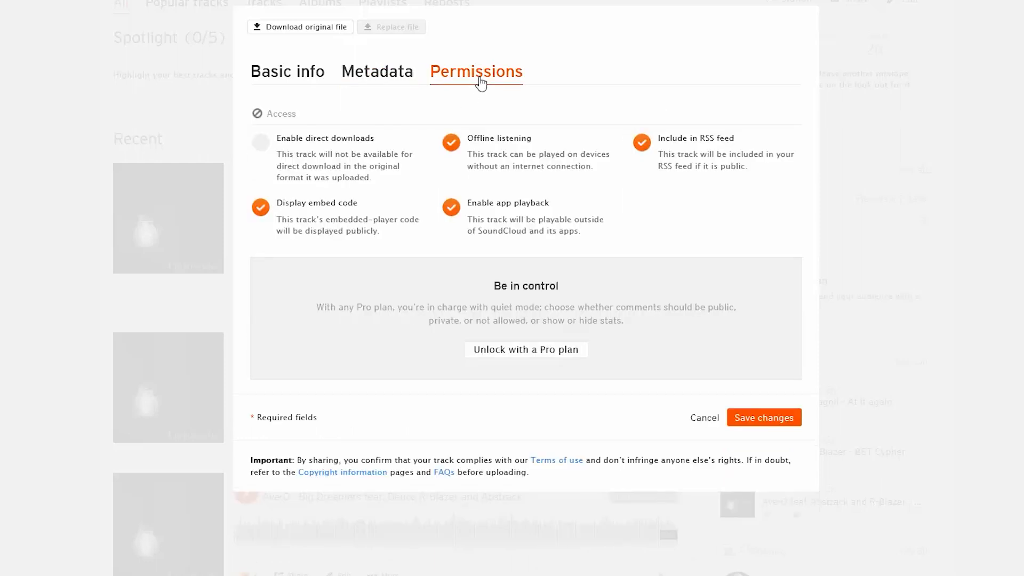
{"action": "mouse_move", "coordinate": [304, 154]}
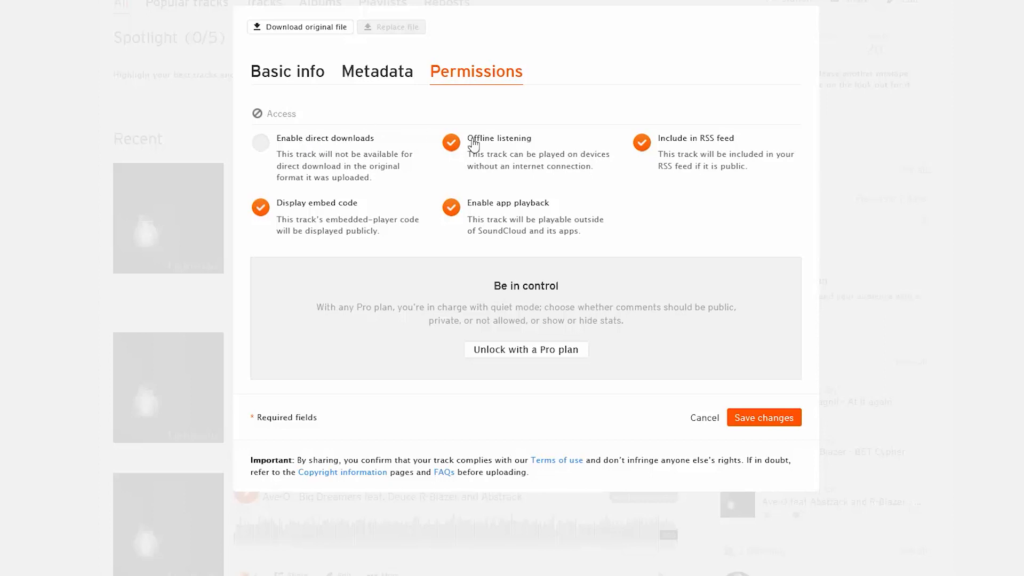
{"action": "mouse_move", "coordinate": [552, 103]}
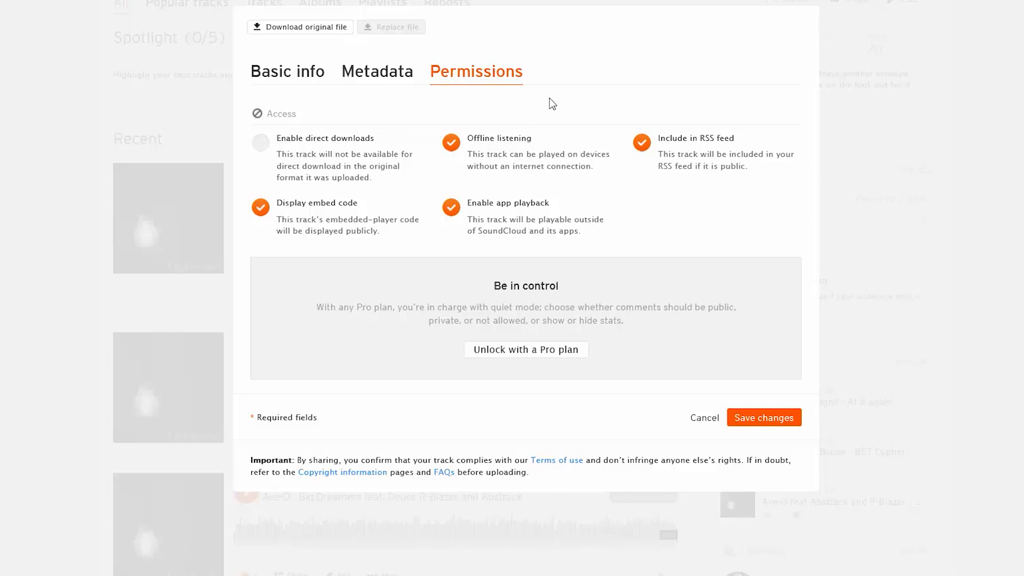
{"action": "mouse_move", "coordinate": [582, 88]}
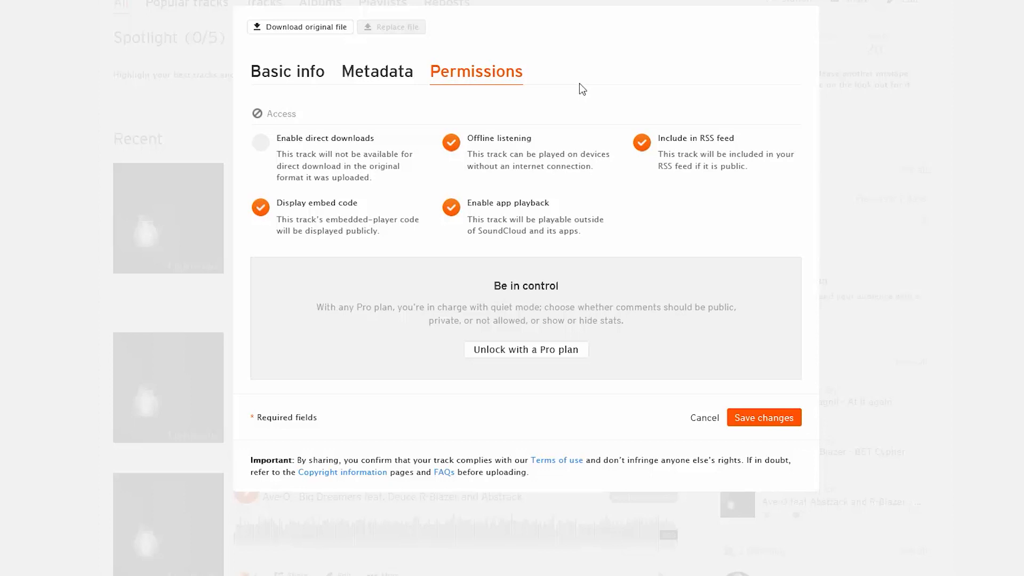
{"action": "mouse_move", "coordinate": [590, 125]}
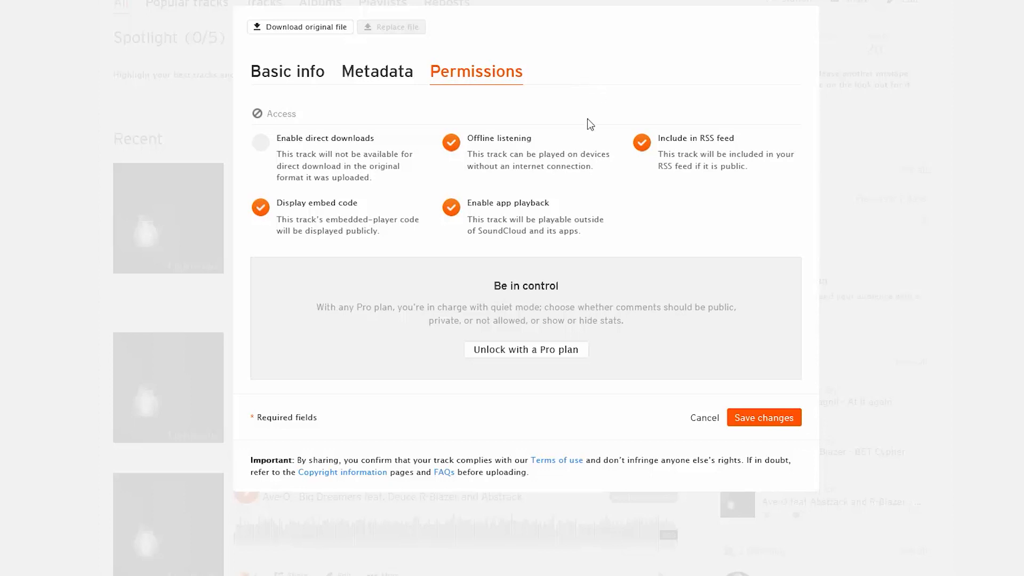
{"action": "mouse_move", "coordinate": [455, 387]}
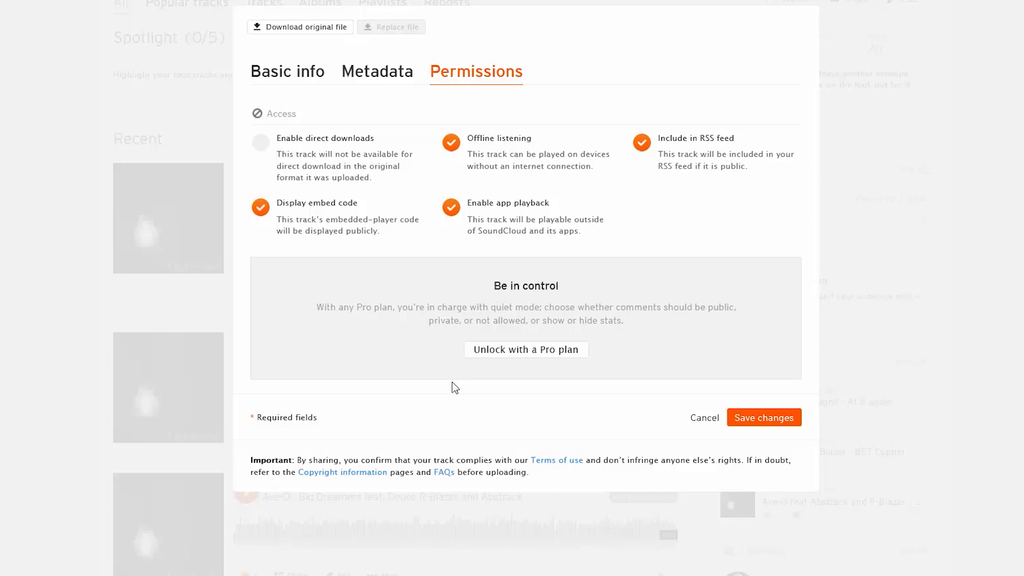
{"action": "mouse_move", "coordinate": [604, 391]}
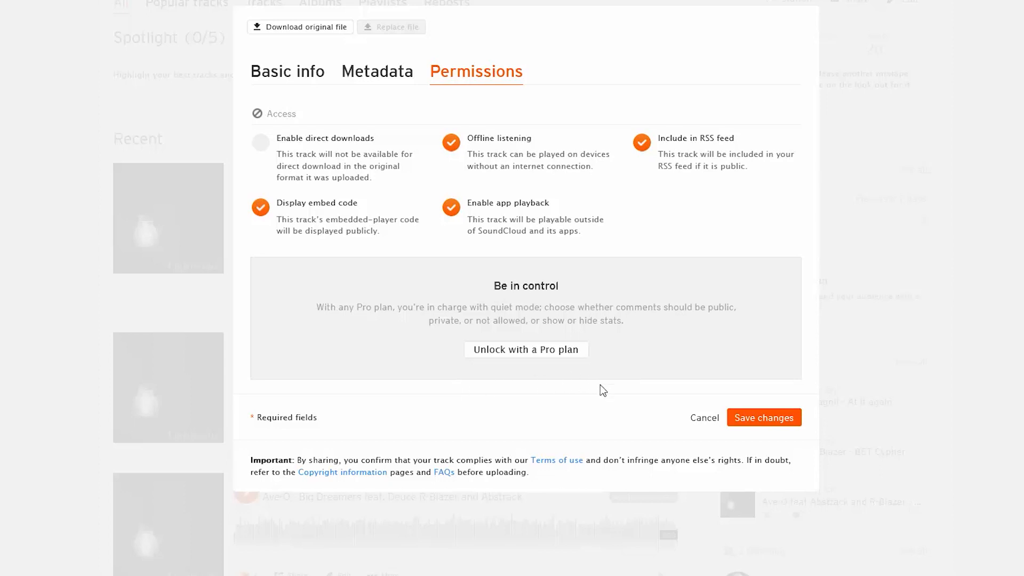
{"action": "mouse_move", "coordinate": [705, 417]}
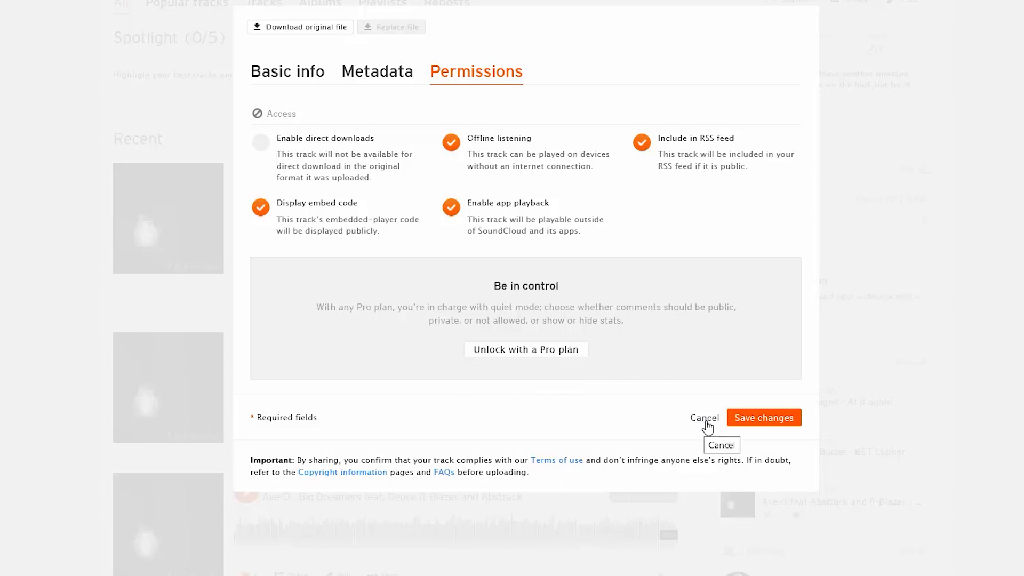
{"action": "mouse_move", "coordinate": [730, 427]}
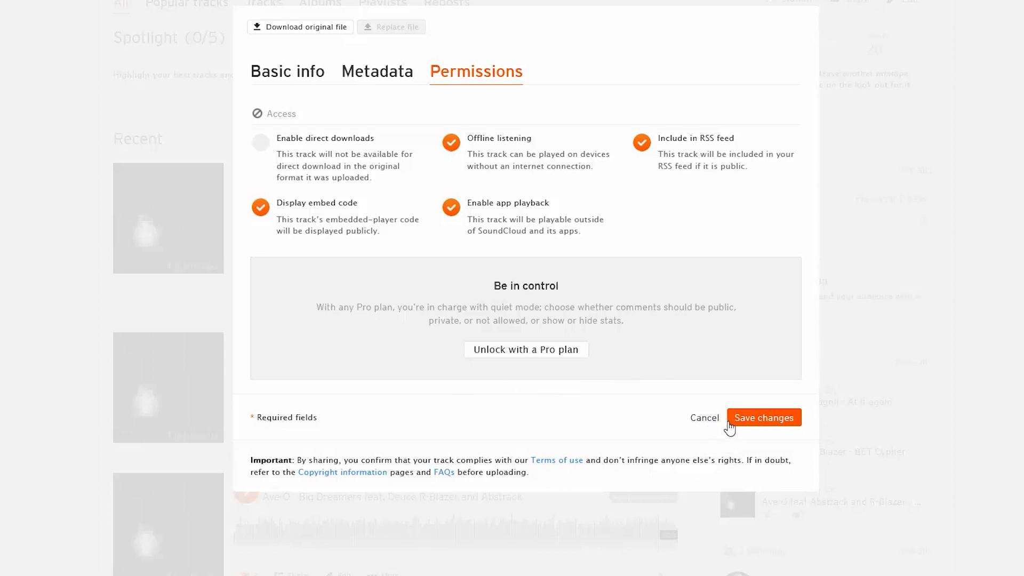
{"action": "left_click", "coordinate": [763, 418]}
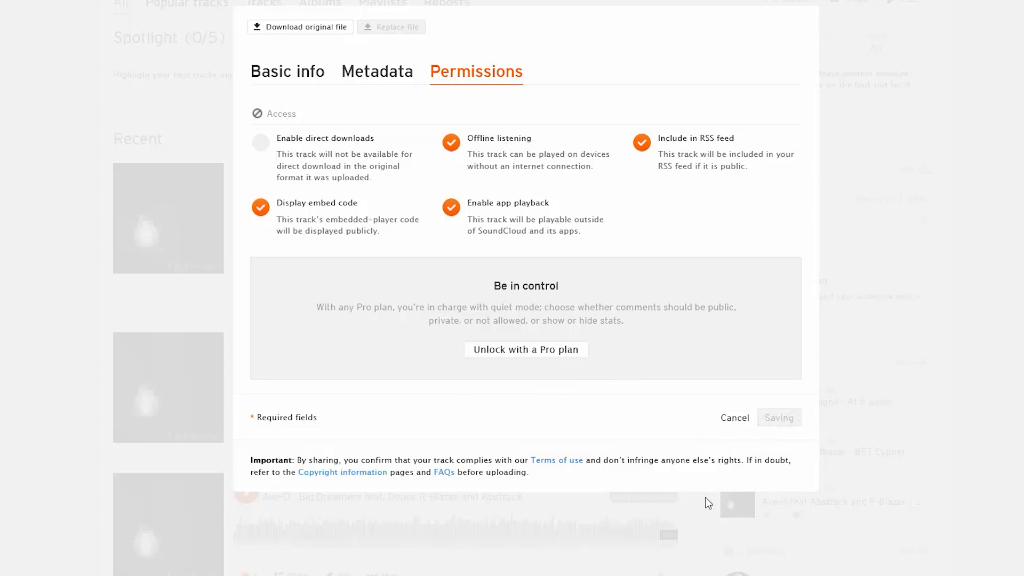